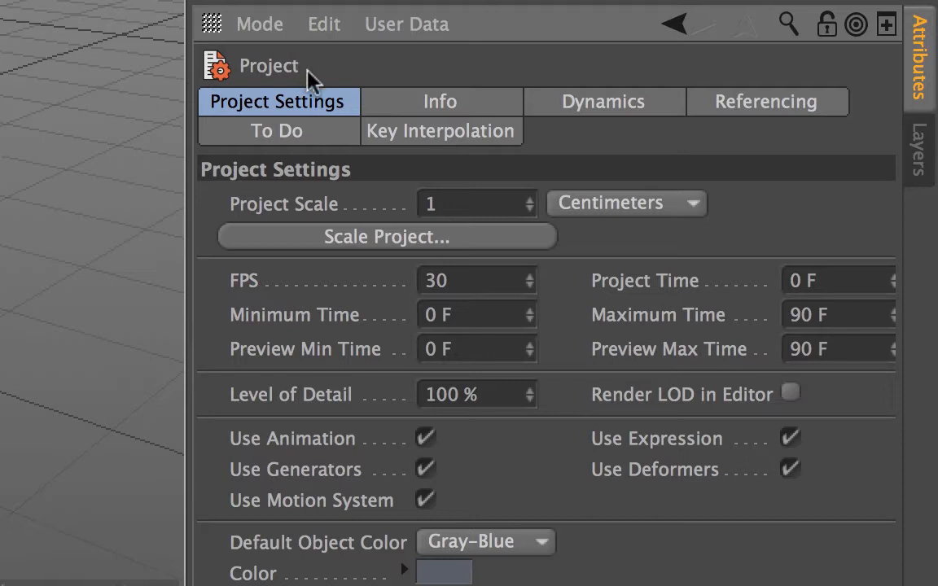
pyautogui.moveTo(414, 114)
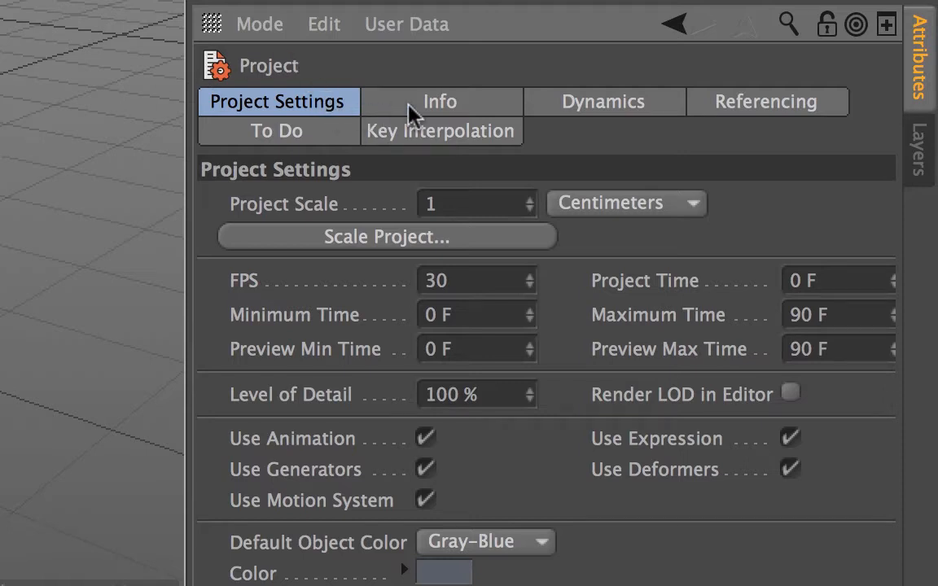
# Show the project's Dynamics page with gravity 1000 cm and time scale 100%.
pyautogui.click(603, 101)
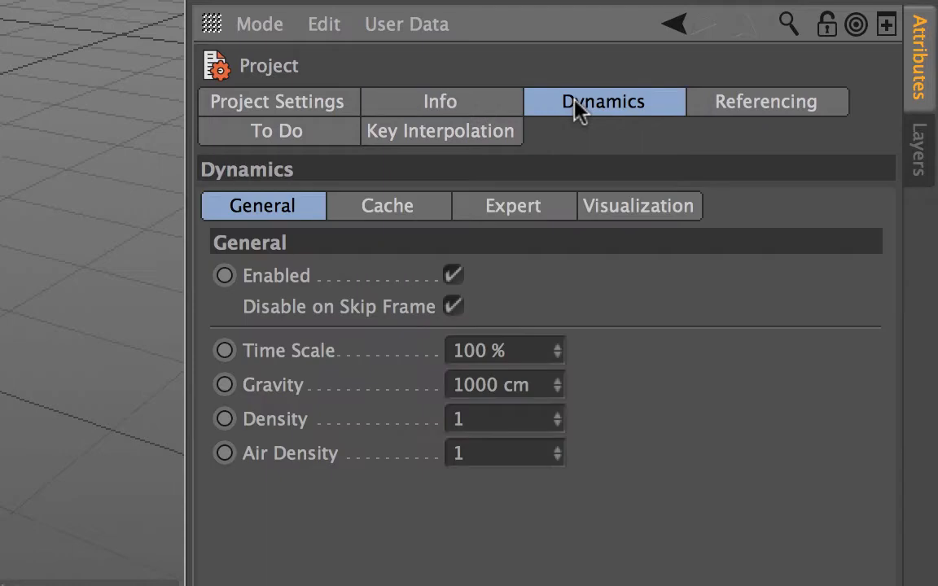
pyautogui.moveTo(338, 121)
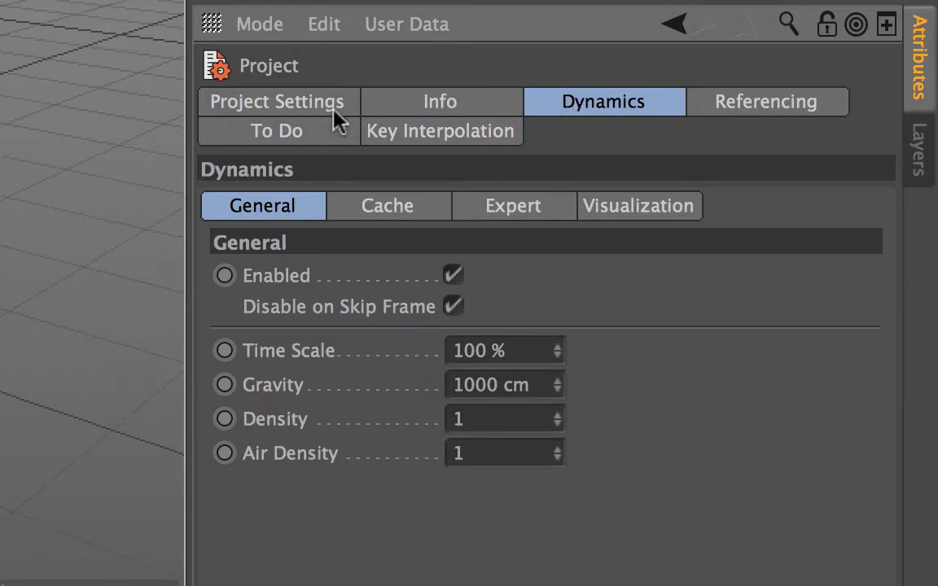
# Combine the Project Settings, Info and Dynamics pages into one scrolling view.
pyautogui.click(276, 101)
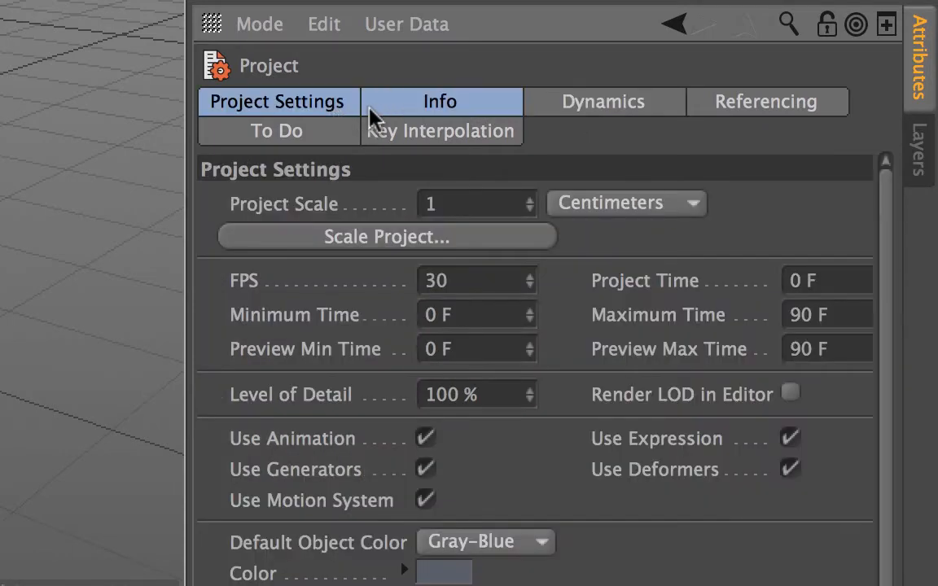
pyautogui.moveTo(604, 101)
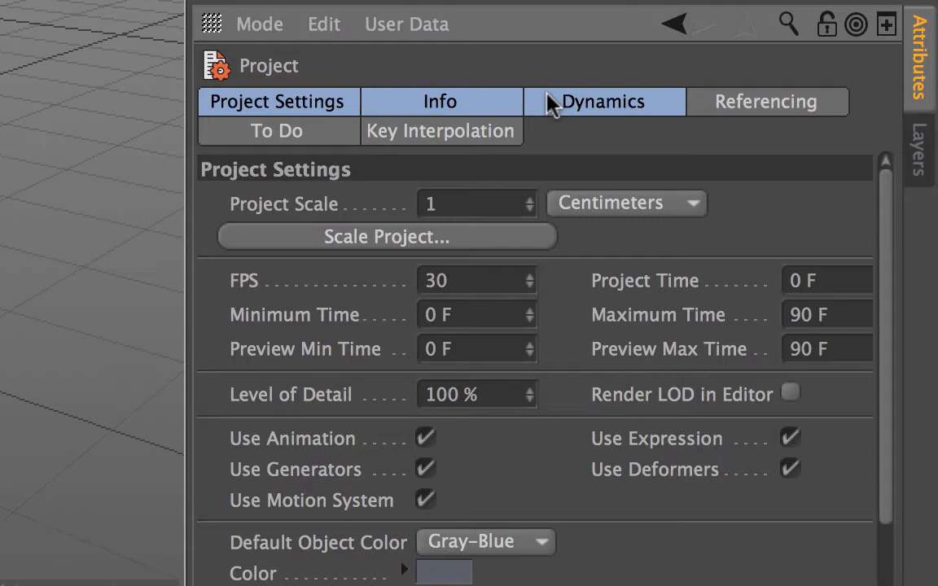
pyautogui.click(440, 101)
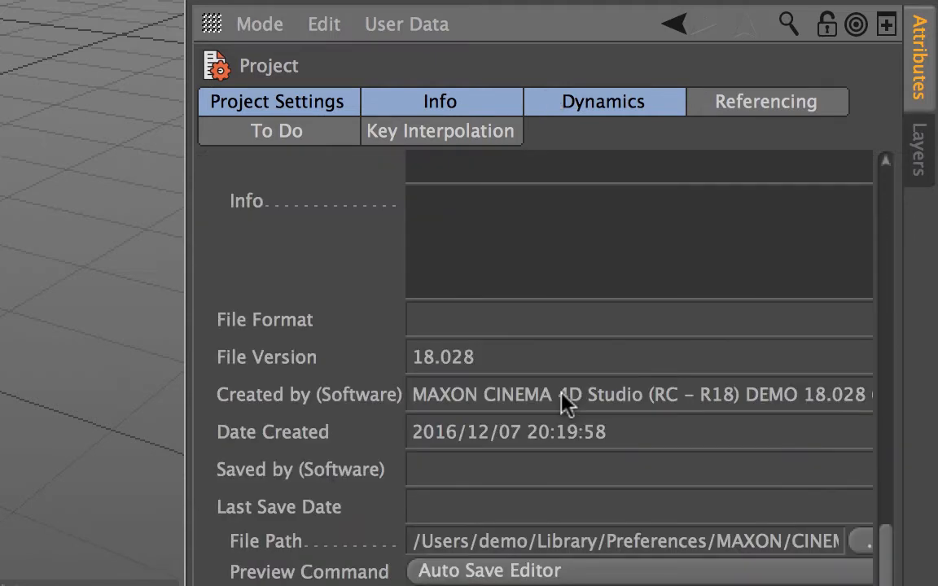
pyautogui.click(276, 101)
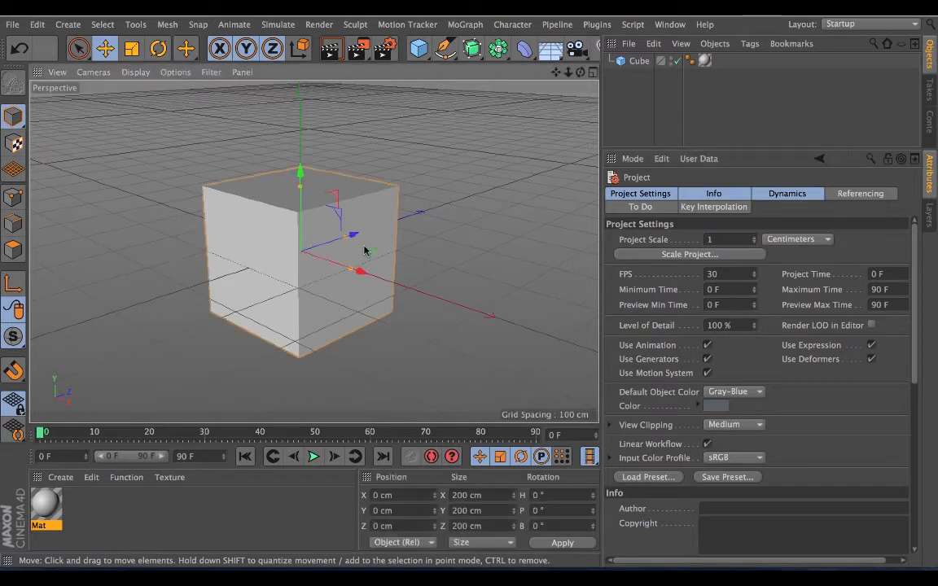
# Show the Cube's 200 cm size and segment properties, then choose the Move tool.
pyautogui.click(638, 60)
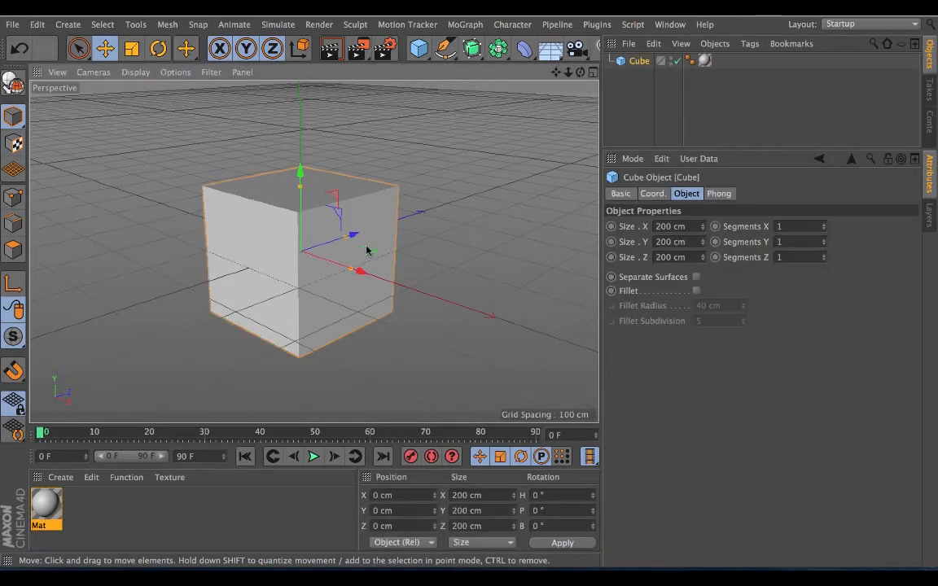
pyautogui.moveTo(601, 296)
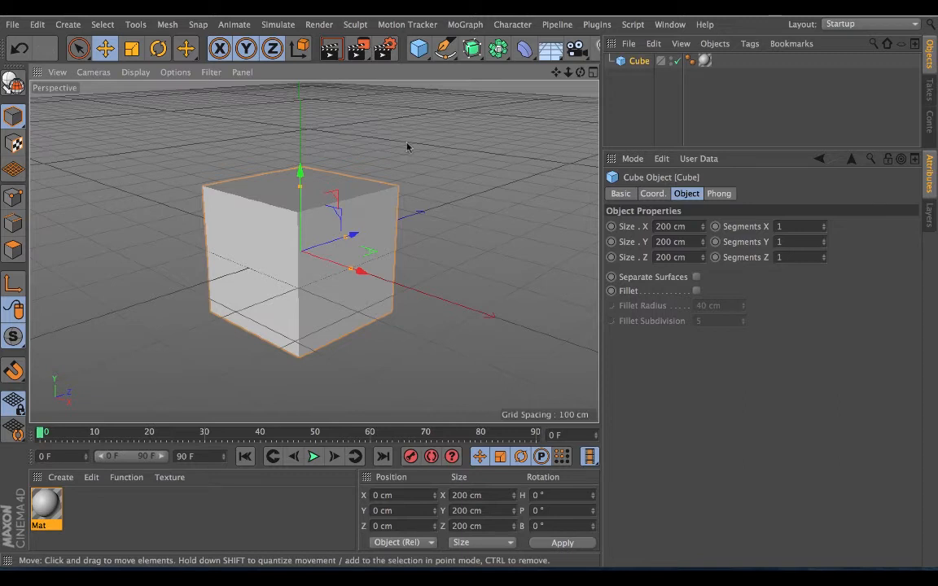
pyautogui.click(105, 48)
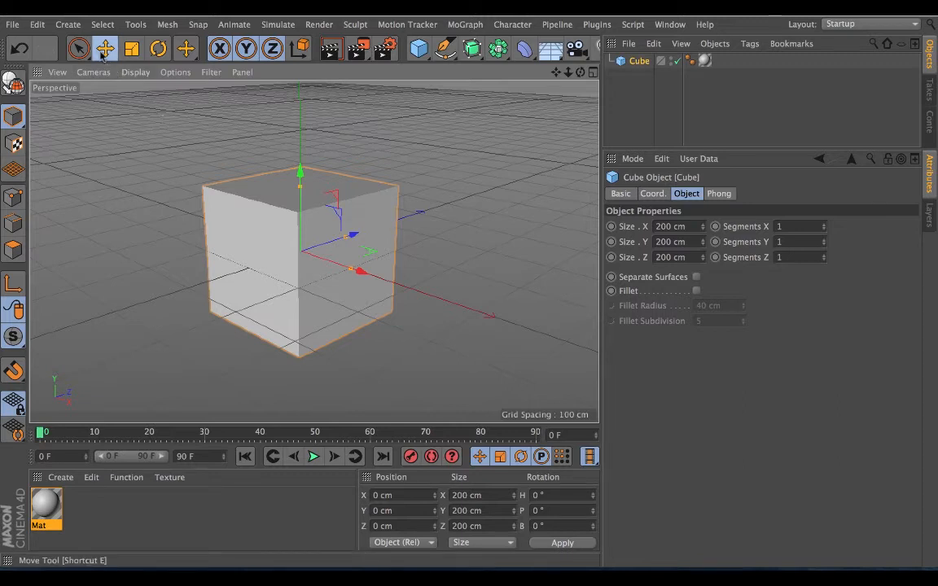
# Show the Move tool's Object Axis page, then its Soft Selection falloff options.
pyautogui.click(79, 49)
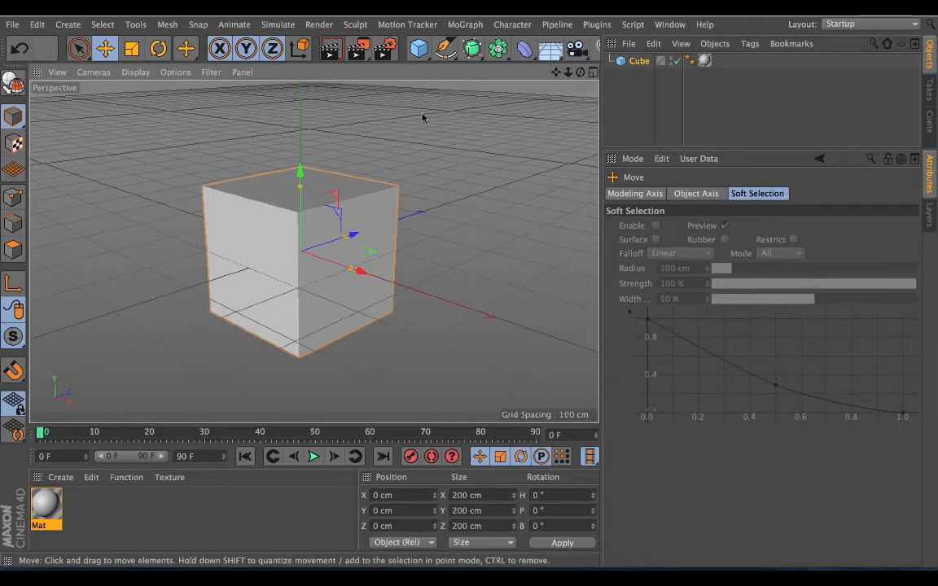
pyautogui.click(695, 193)
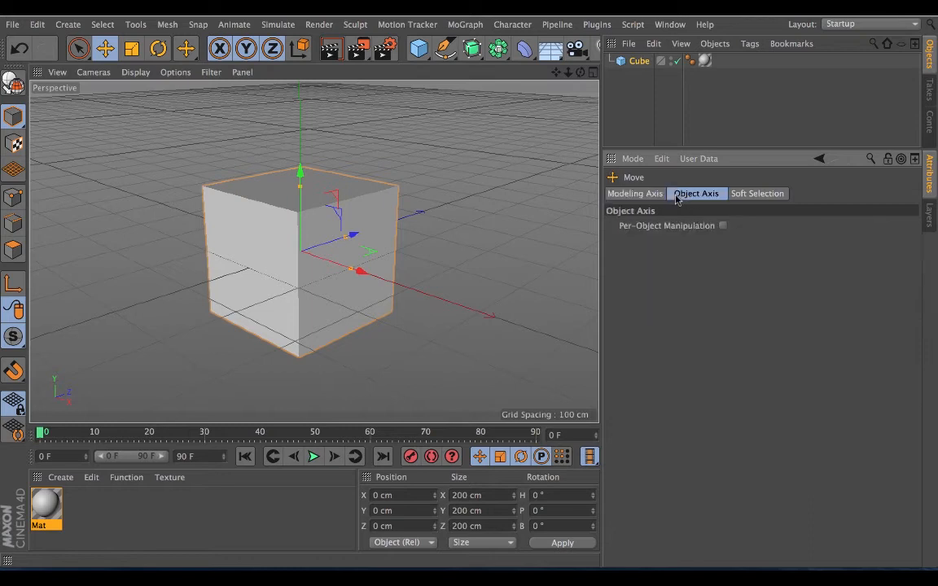
pyautogui.click(756, 193)
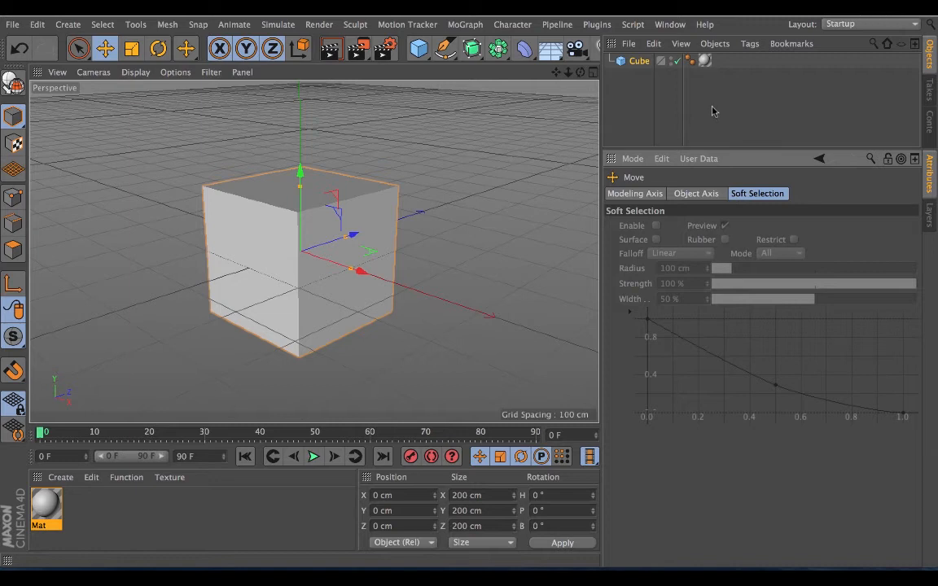
pyautogui.moveTo(704, 61)
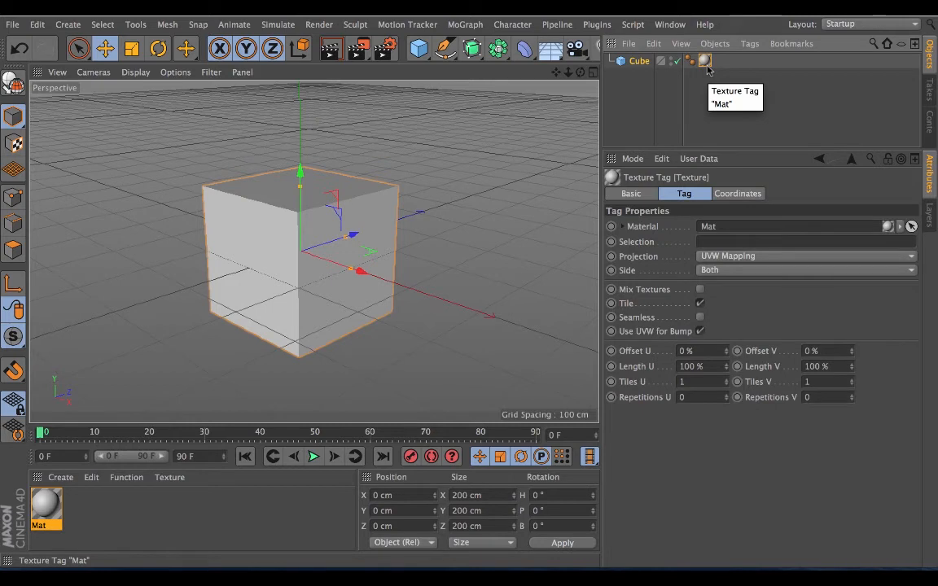
pyautogui.moveTo(698, 128)
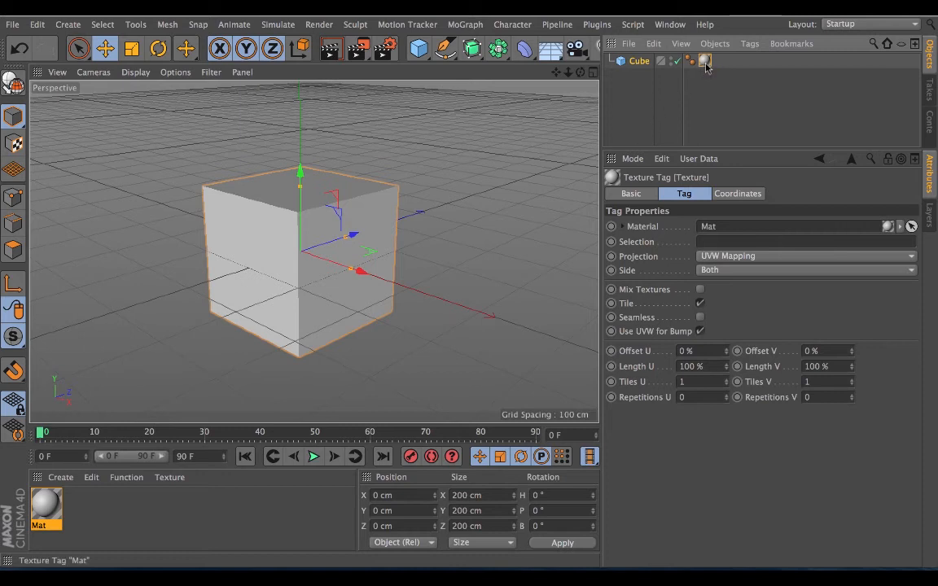
# Show the Mat material's Reflectance layers, then its GI and caustics Illumination page.
pyautogui.click(705, 60)
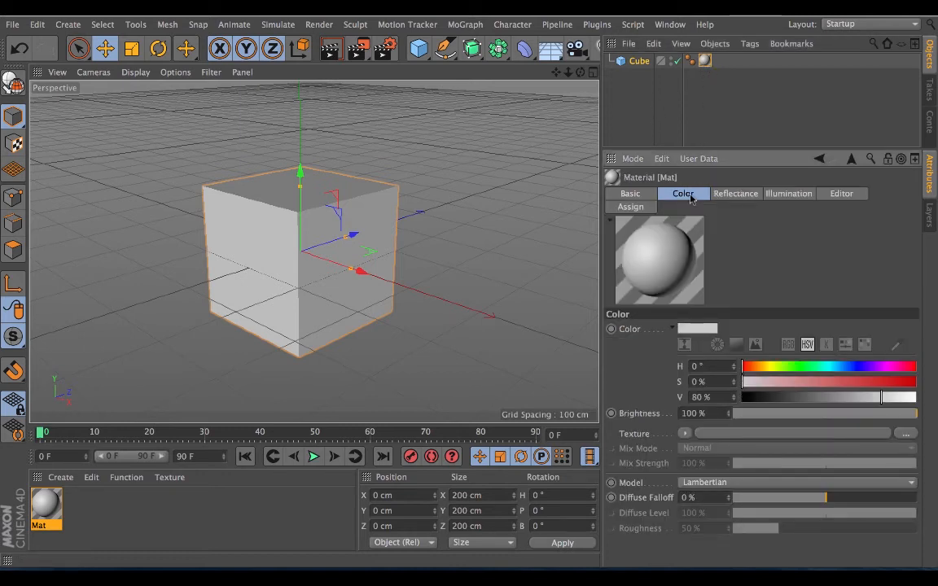
pyautogui.click(735, 193)
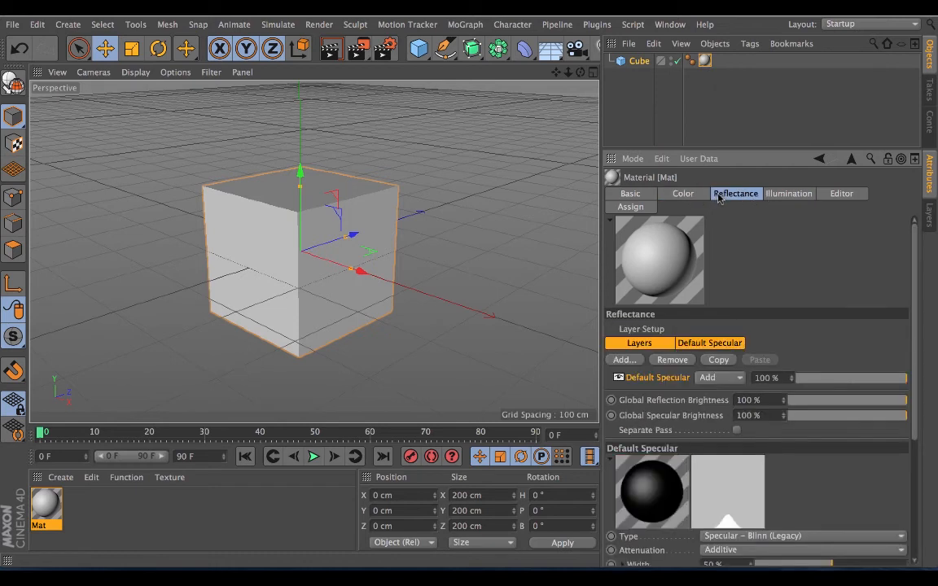
pyautogui.click(787, 193)
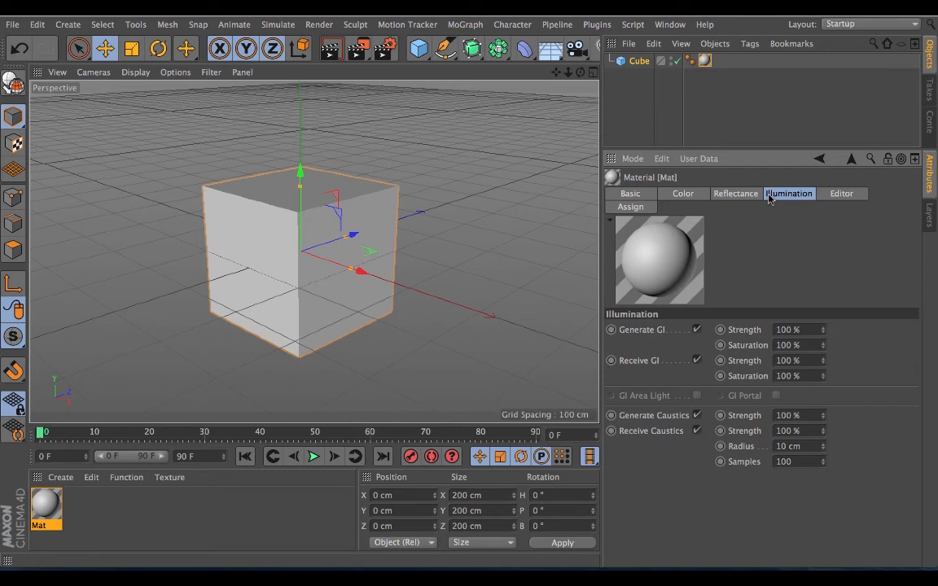
pyautogui.moveTo(735, 218)
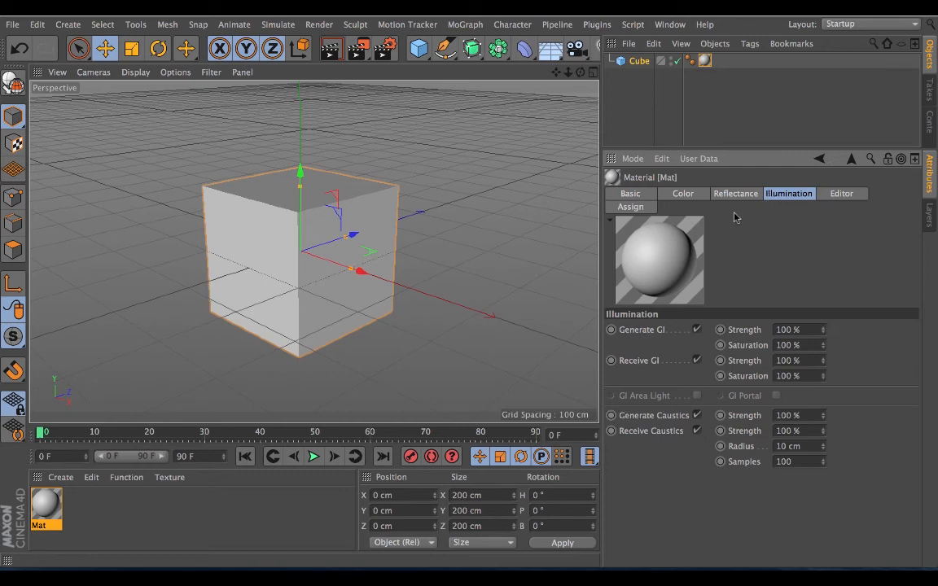
pyautogui.moveTo(514, 249)
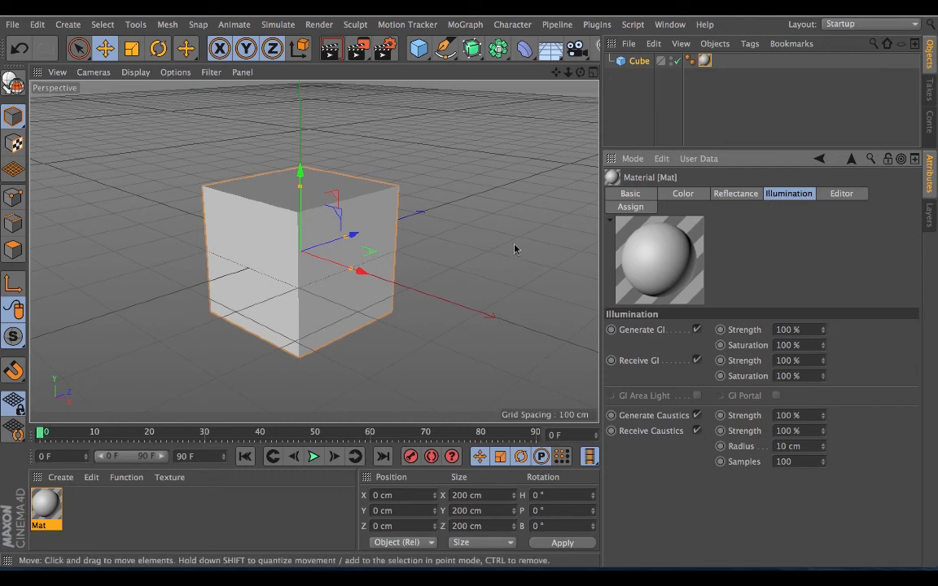